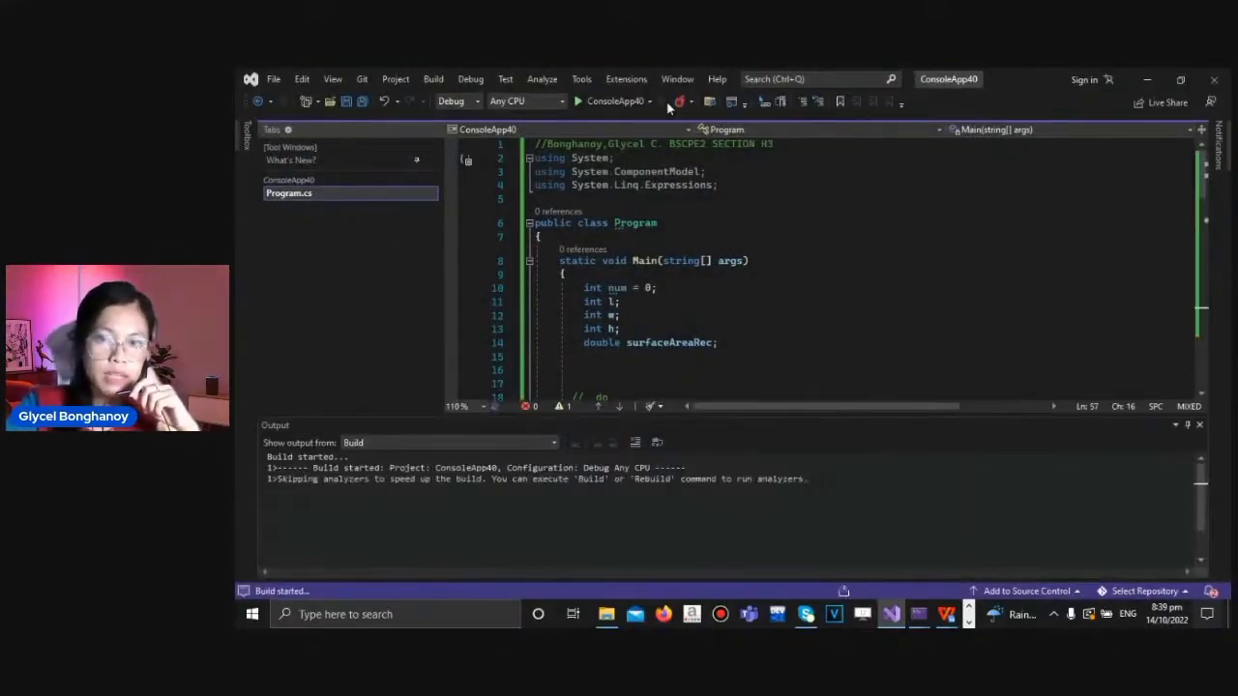
Start ConsoleApp40 and enter a non-numeric value, crashing with an unhandled FormatException.
click(576, 101)
text(O)
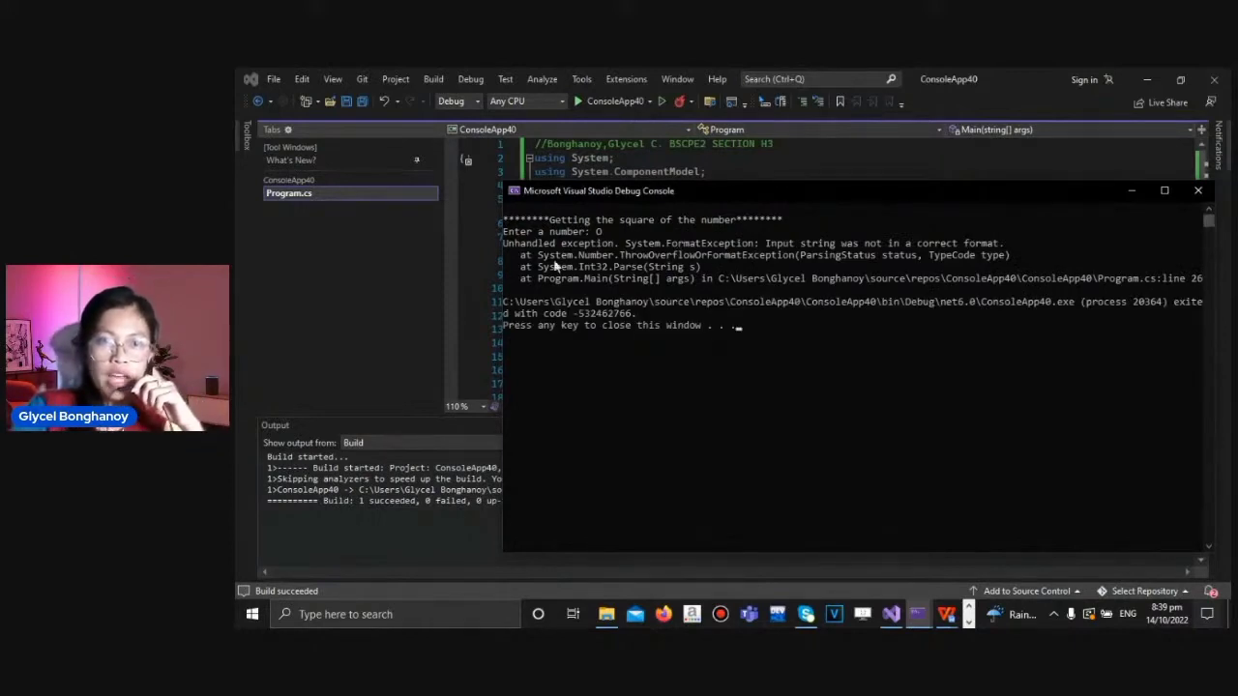
mouse_move(539, 255)
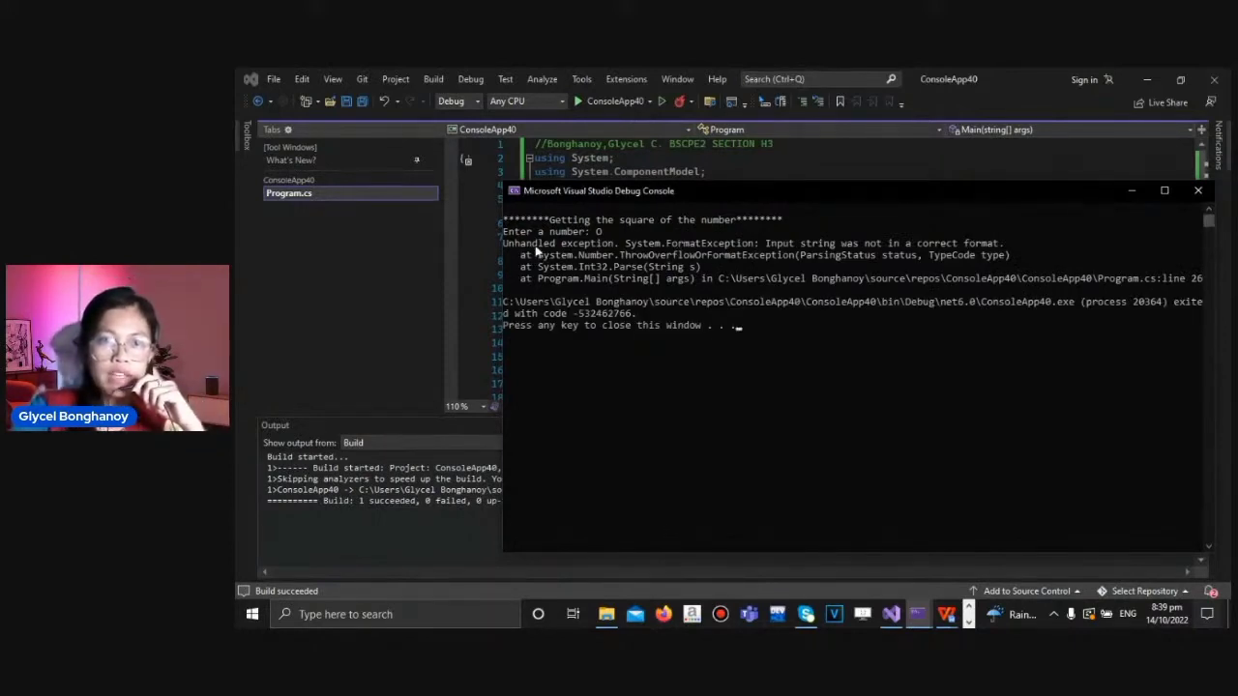
double_click(559, 243)
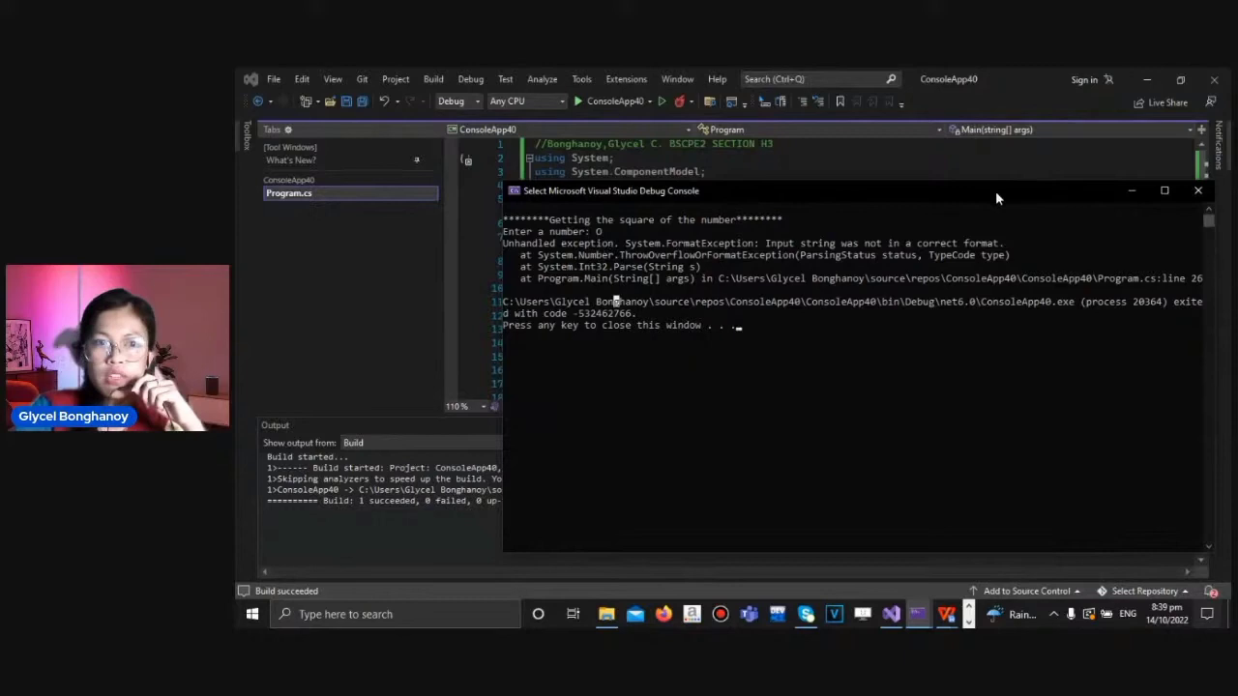
mouse_move(1199, 191)
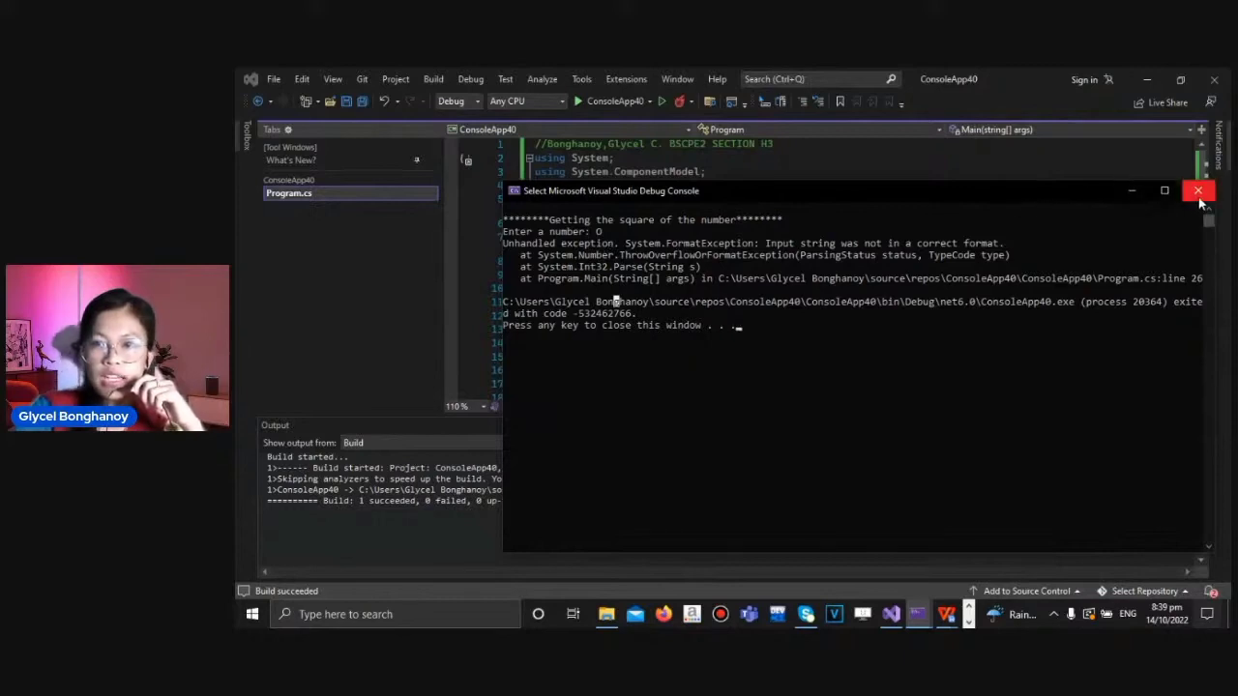
Close the crashed console and review Program.cs: try block, catch (Exception ex), finally, inside while (true).
click(1199, 191)
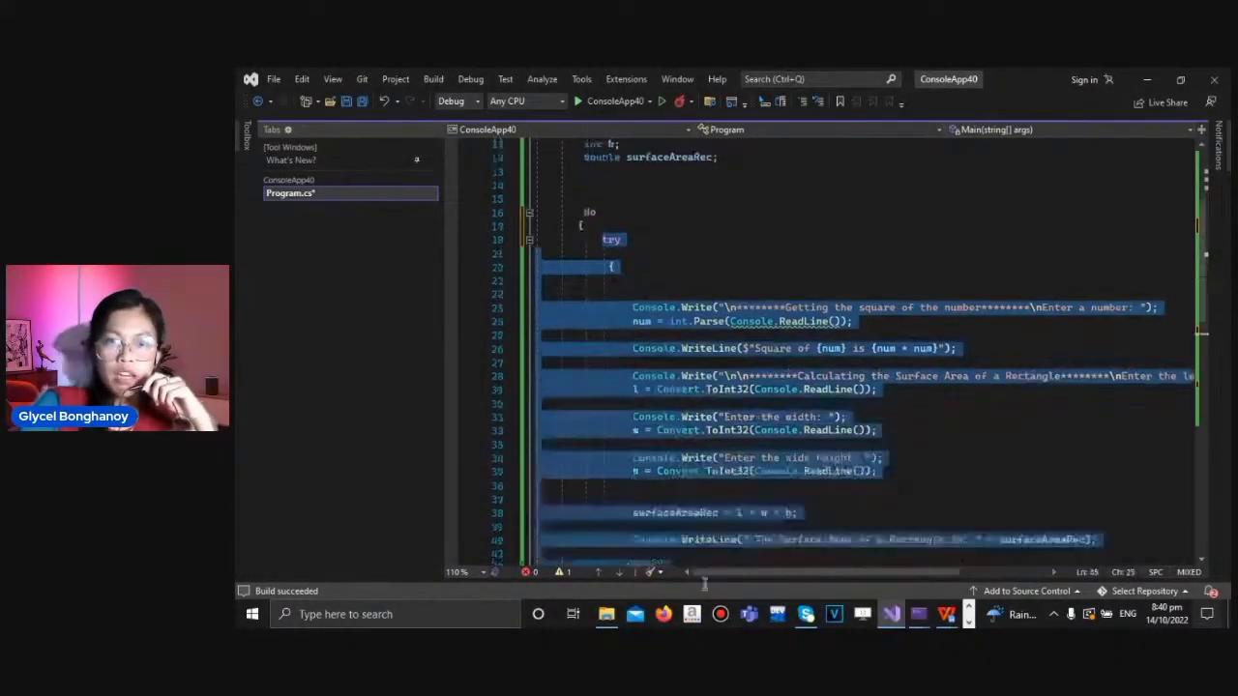
scroll(down, 3)
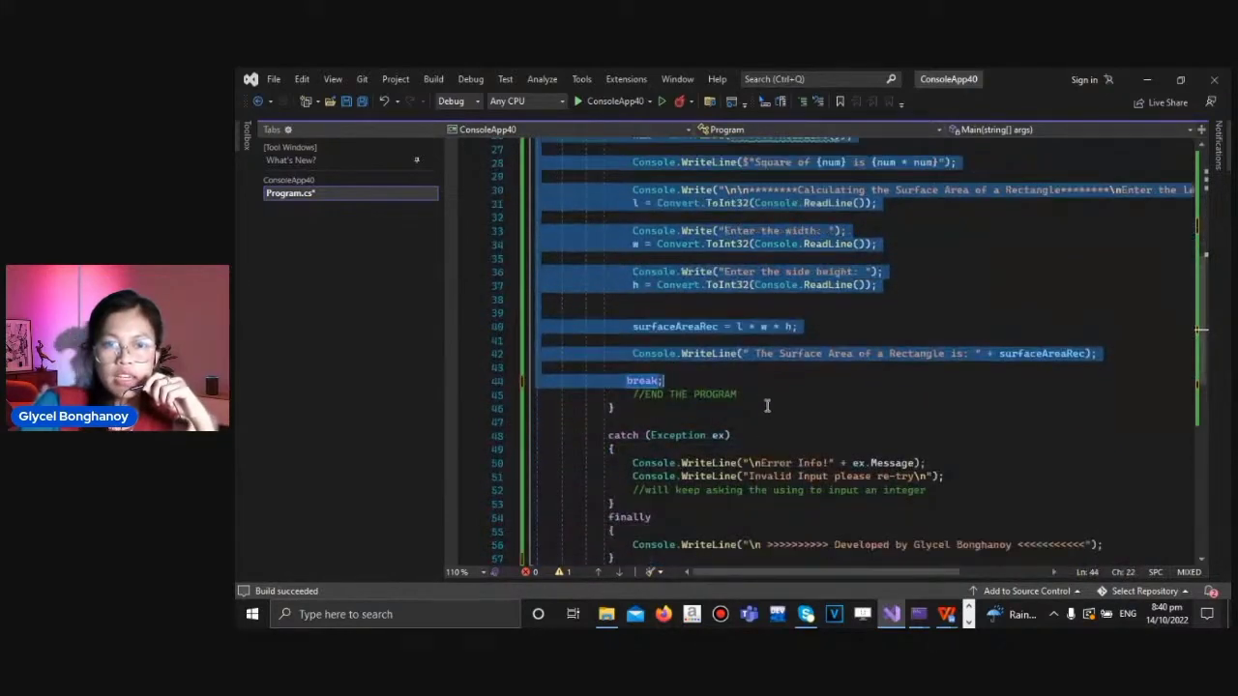
scroll(up, 3)
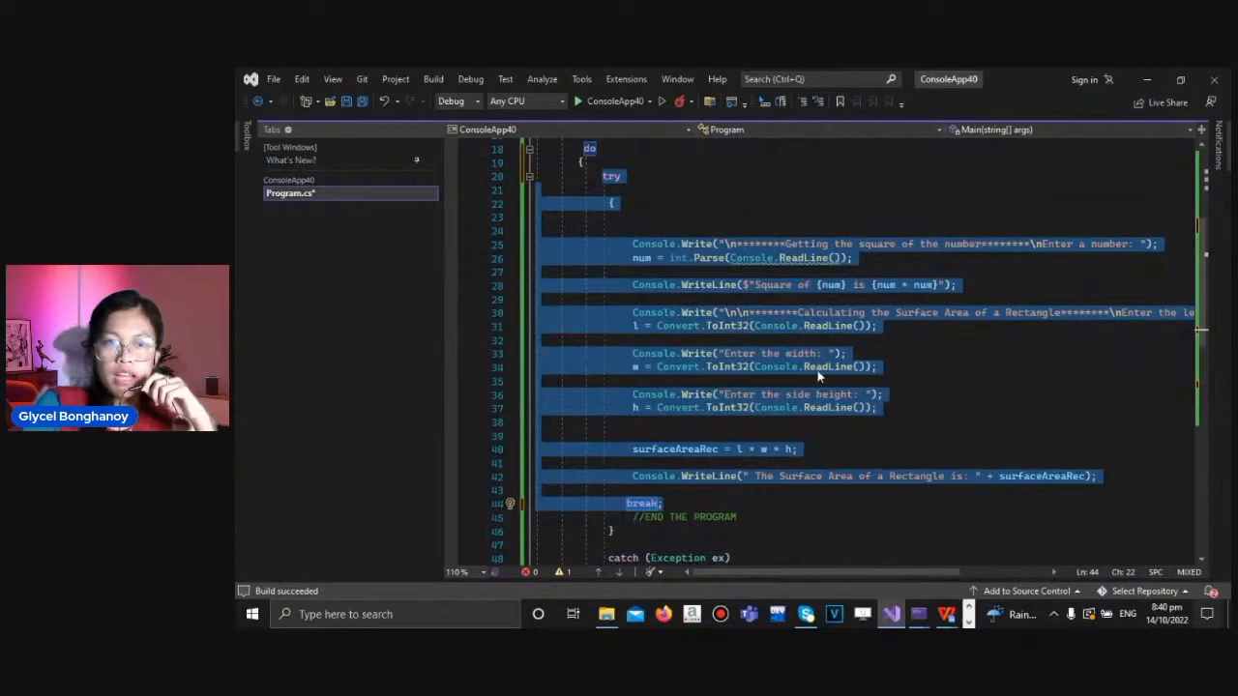
scroll(down, 3)
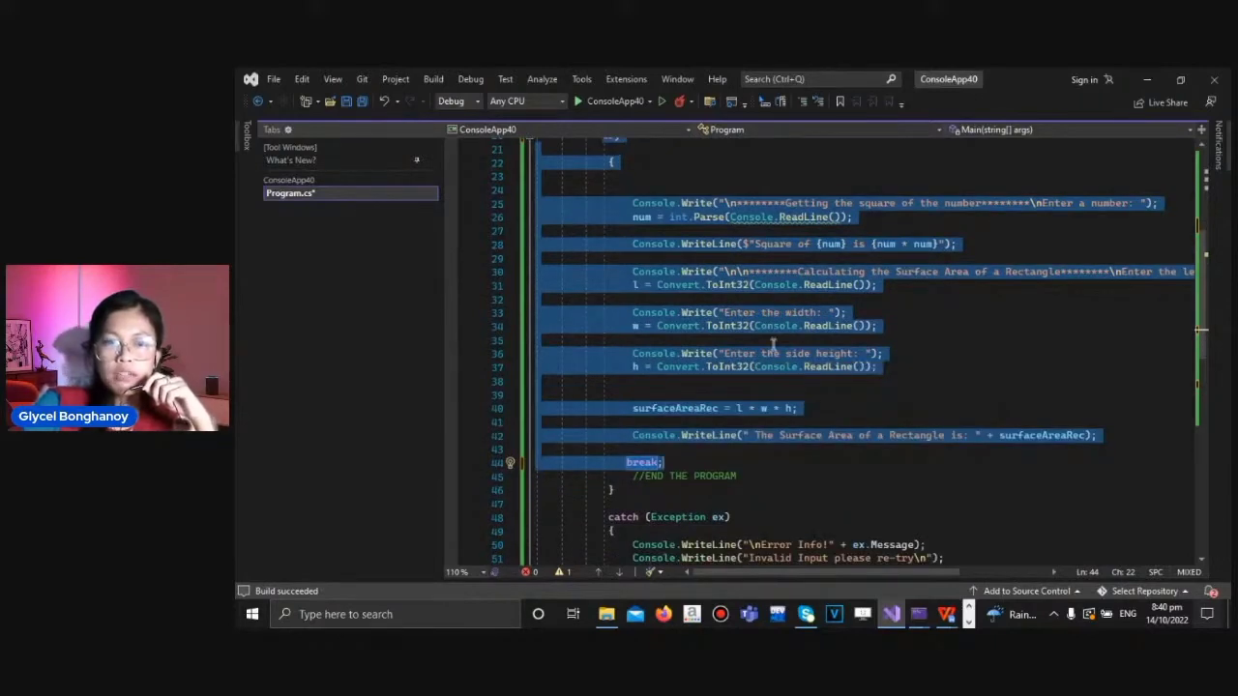
scroll(down, 3)
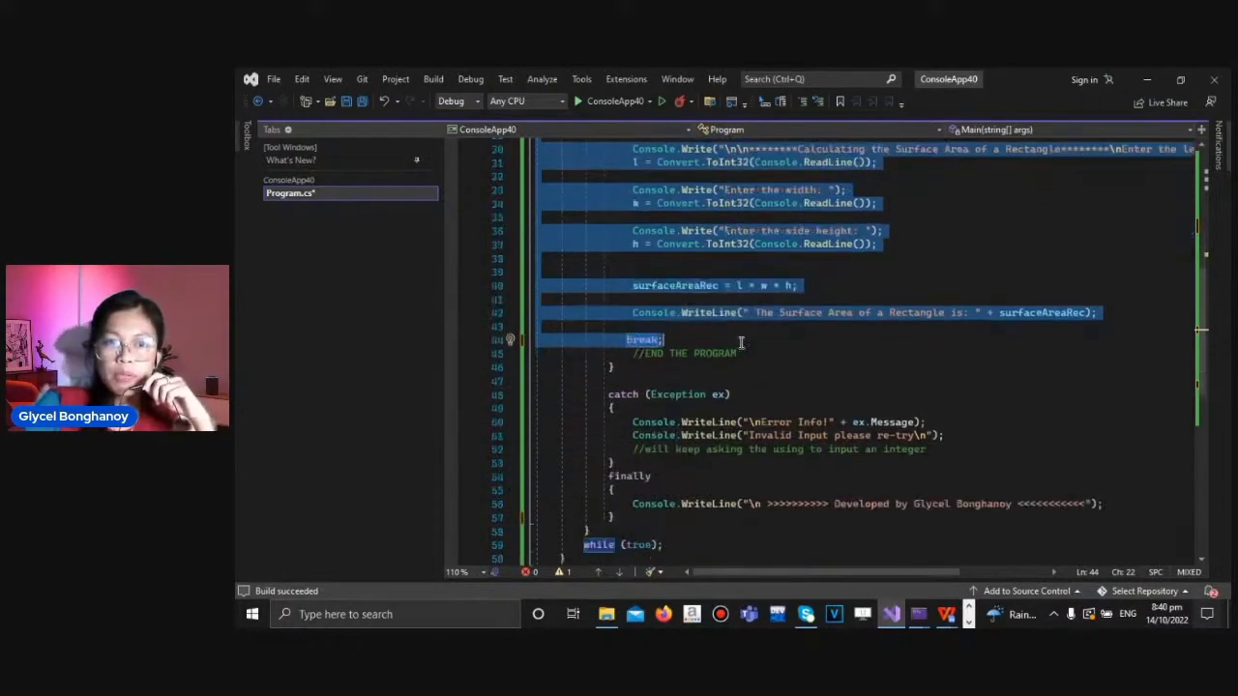
scroll(down, 3)
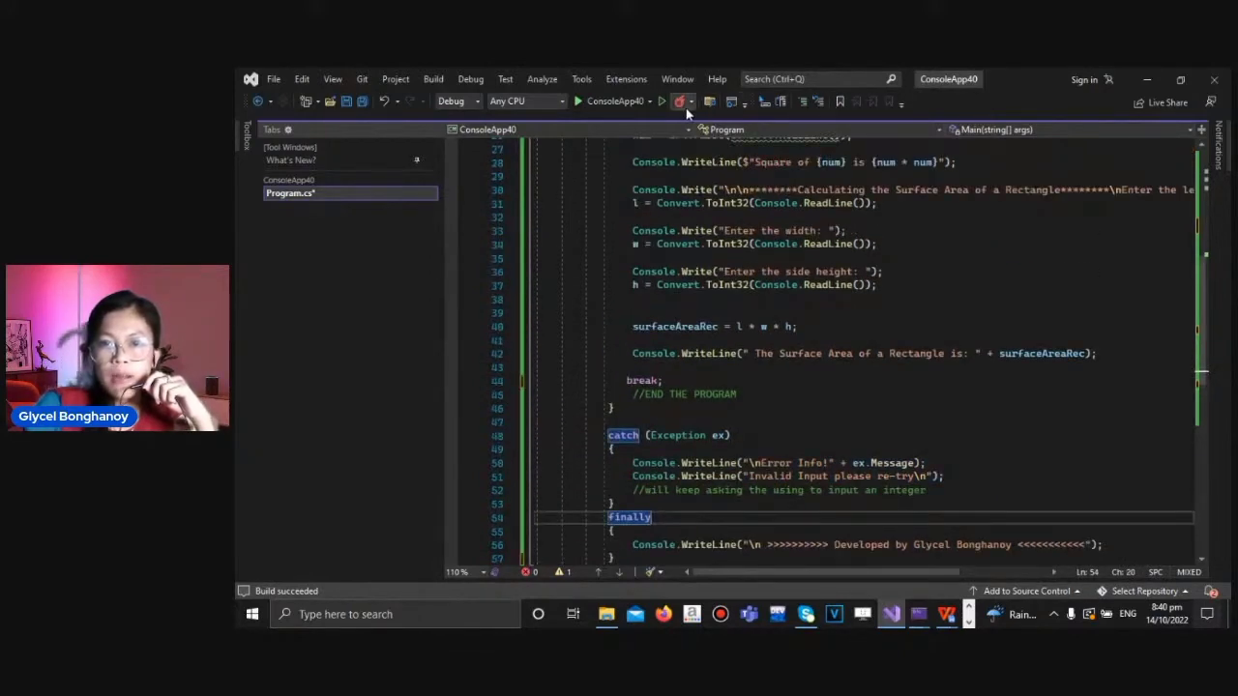
Run again, enter 9 then letters U and Y, getting error info and a re-prompt instead of a crash.
click(577, 100)
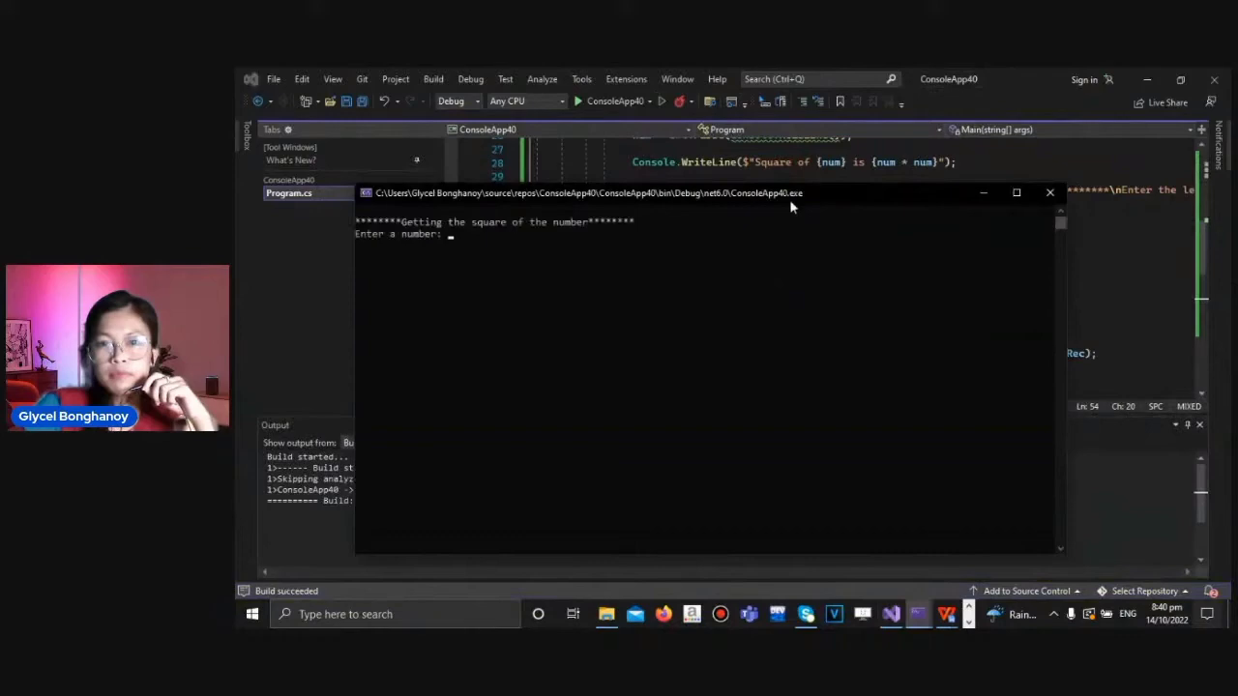
text(9)
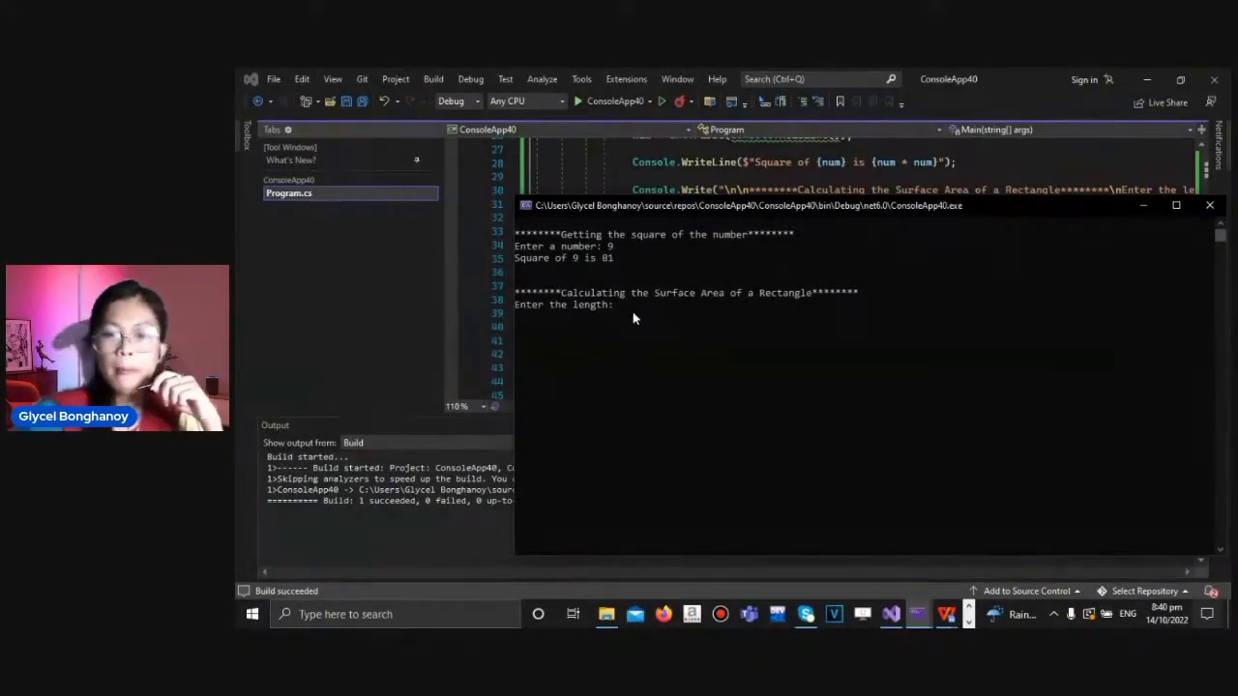
text(U)
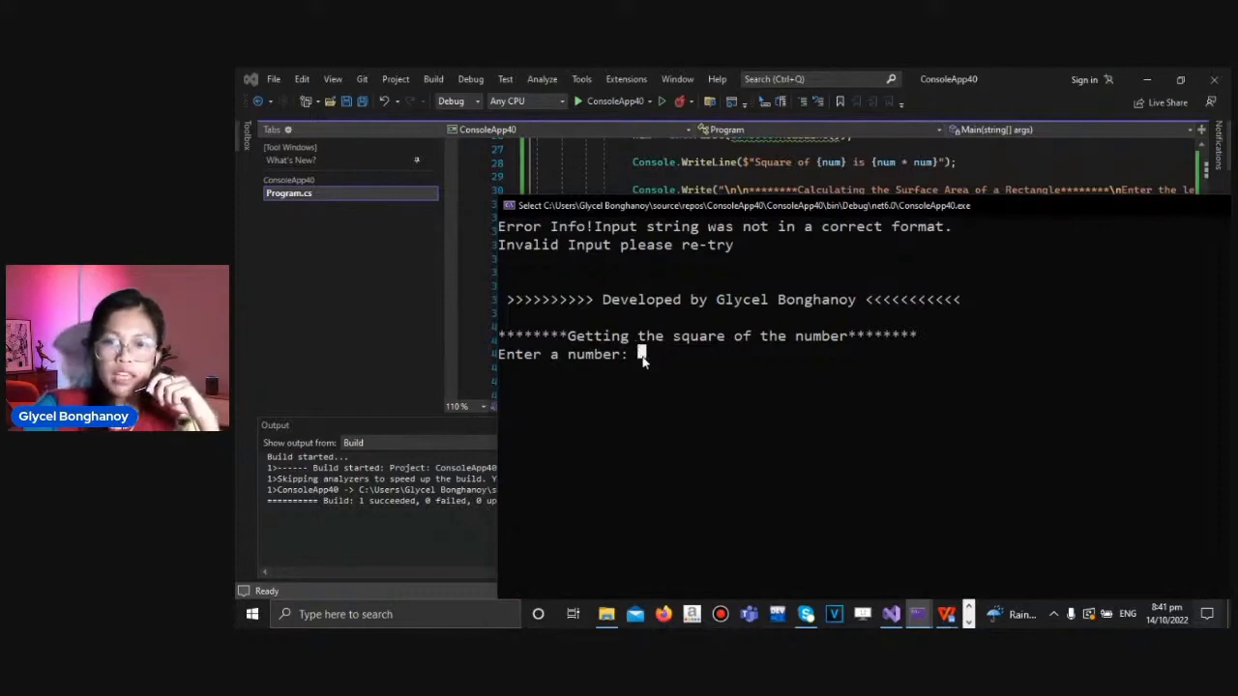
text(Y)
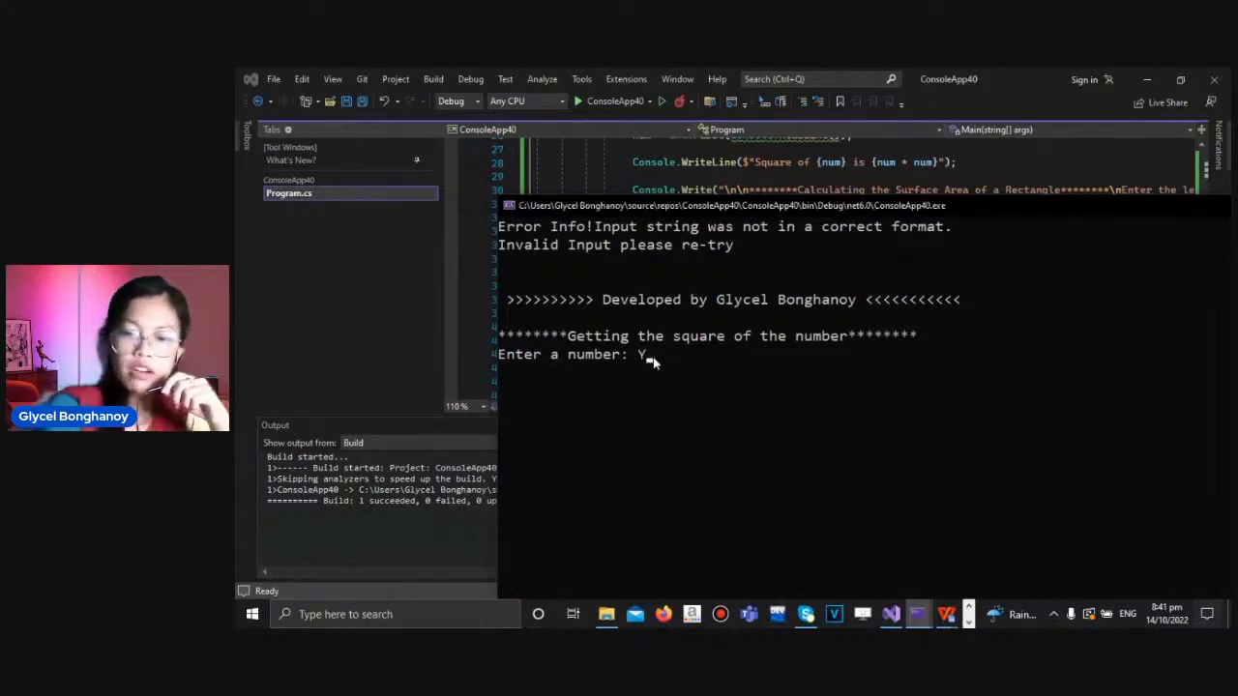